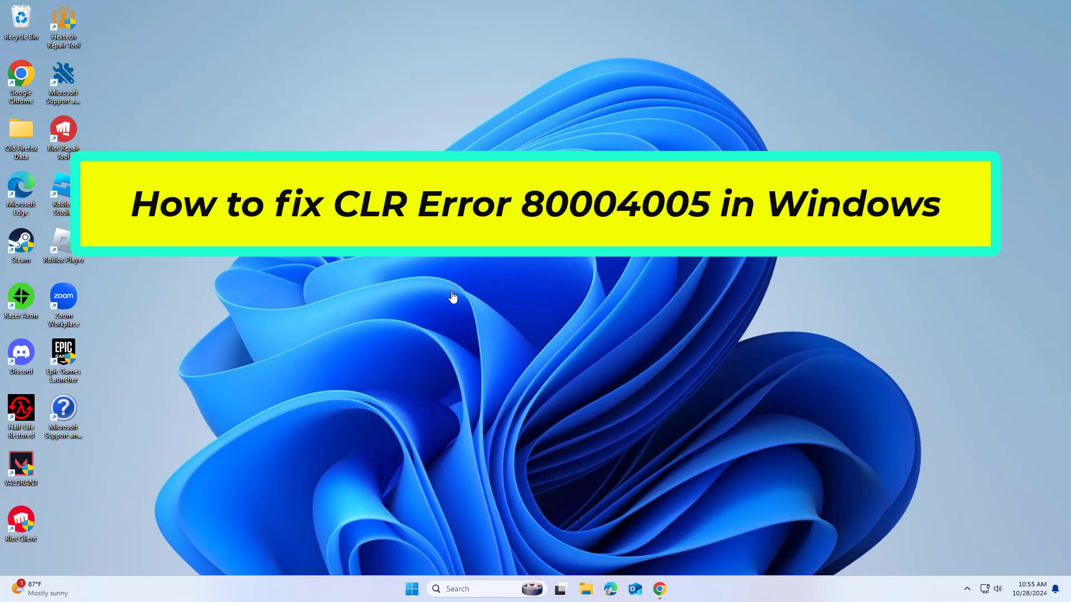
mouse_move(435, 338)
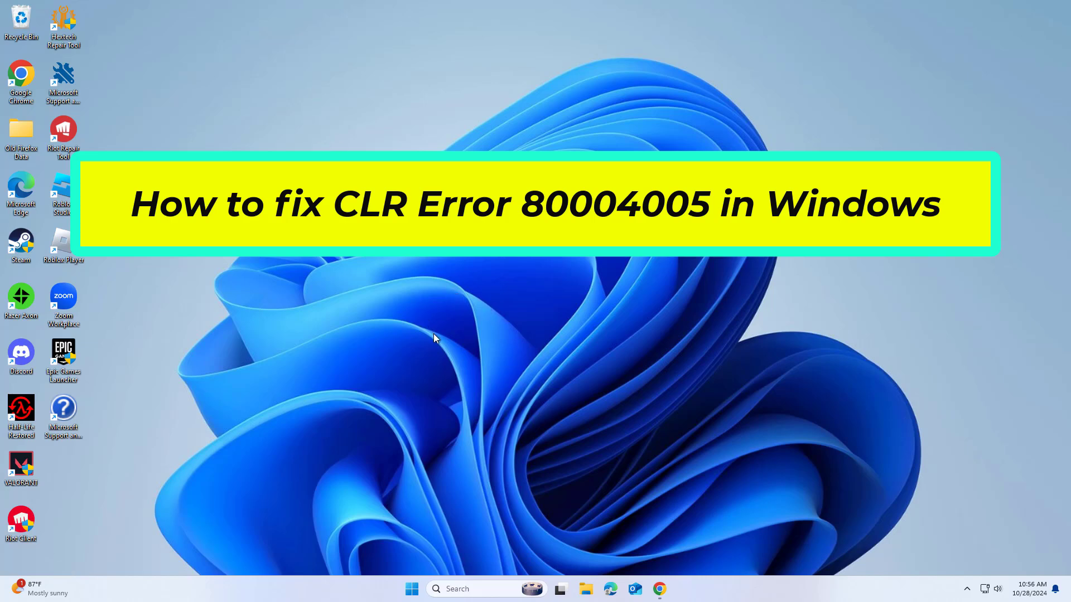
mouse_move(440, 391)
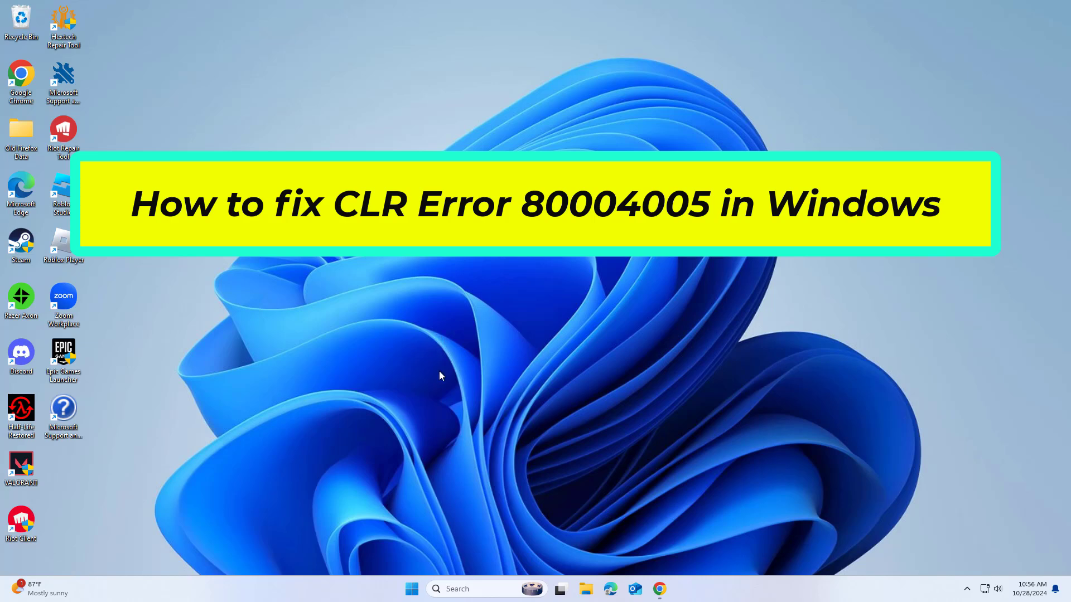
mouse_move(438, 392)
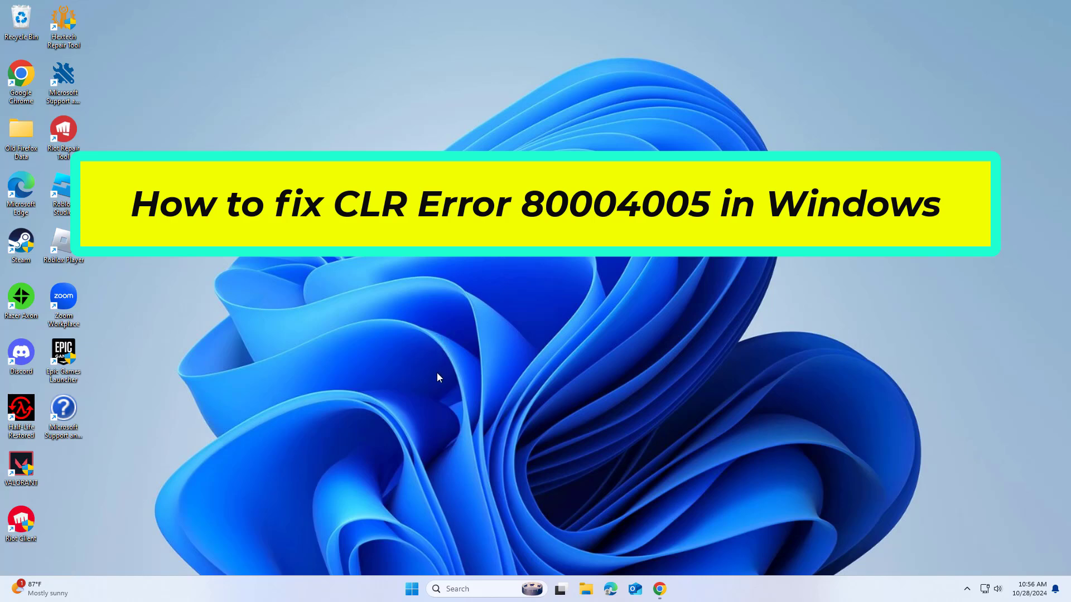
- Enable .NET Framework 3.5 and .NET Framework 4.8 Advanced Services in Windows Features, confirming UAC
left_click(478, 589)
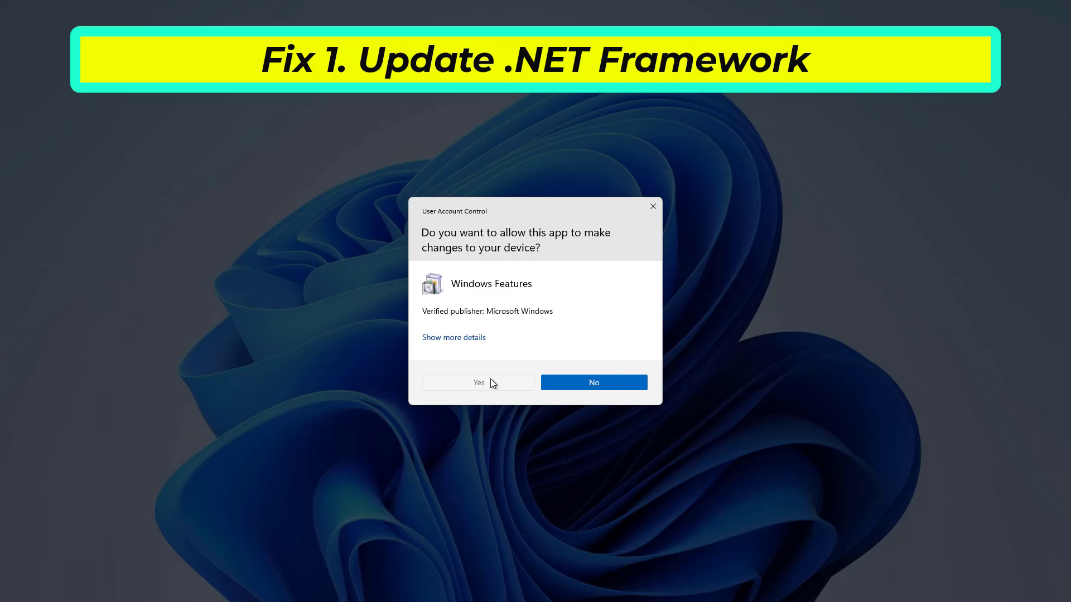
left_click(479, 382)
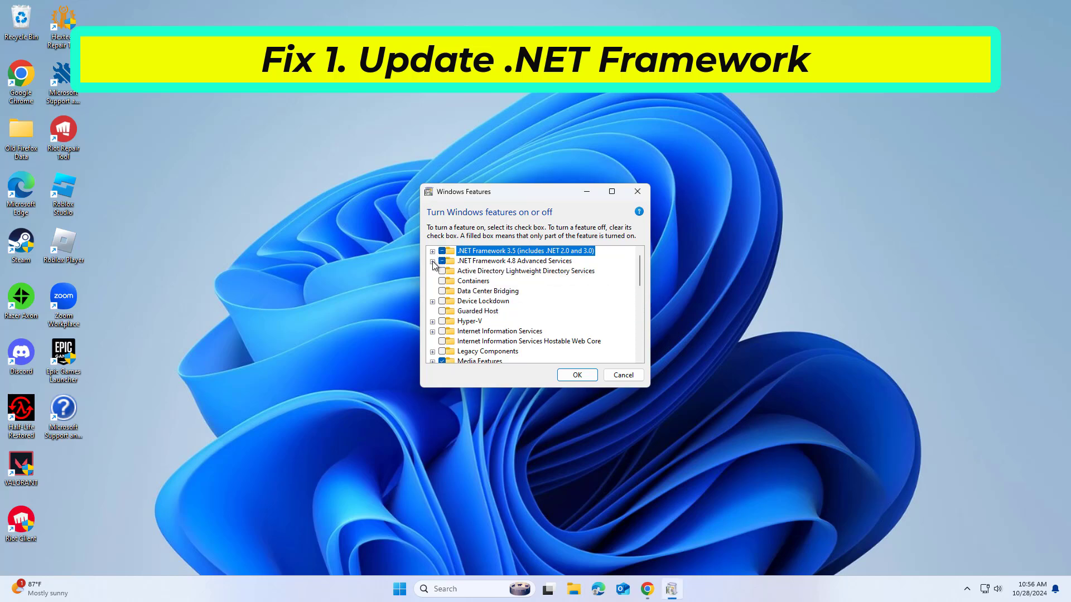
left_click(432, 260)
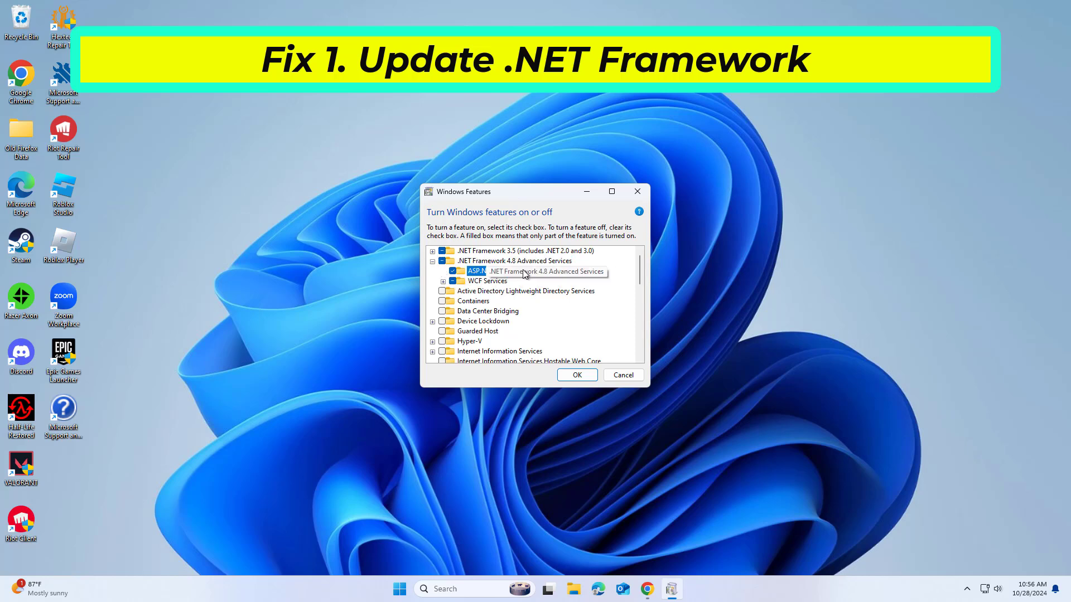
left_click(623, 375)
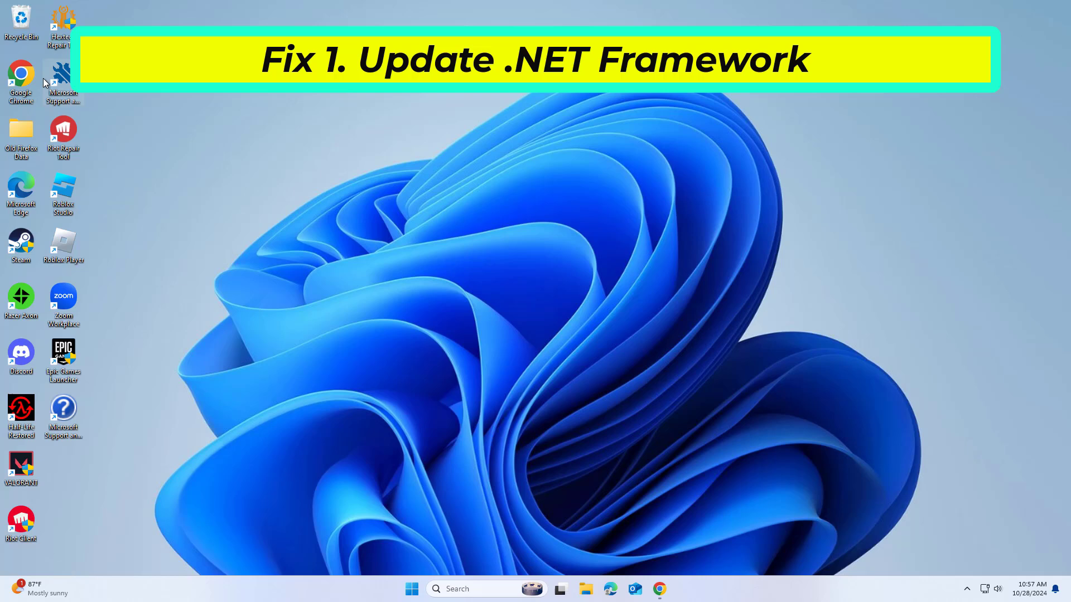
- Download NetFxRepairTool.exe from the Microsoft page in Chrome and run it
left_click(659, 588)
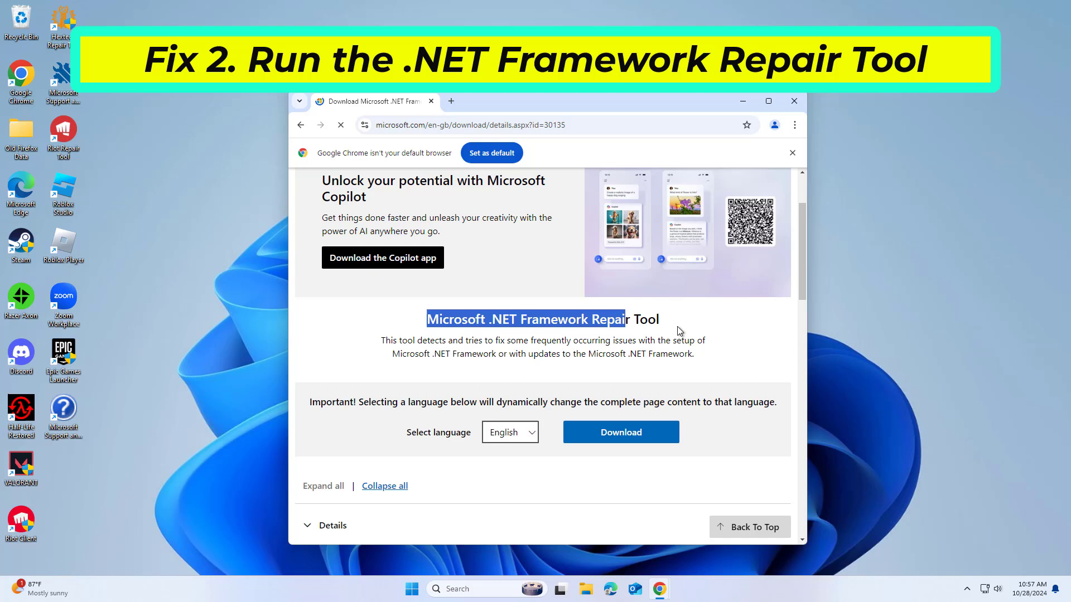
left_click(621, 432)
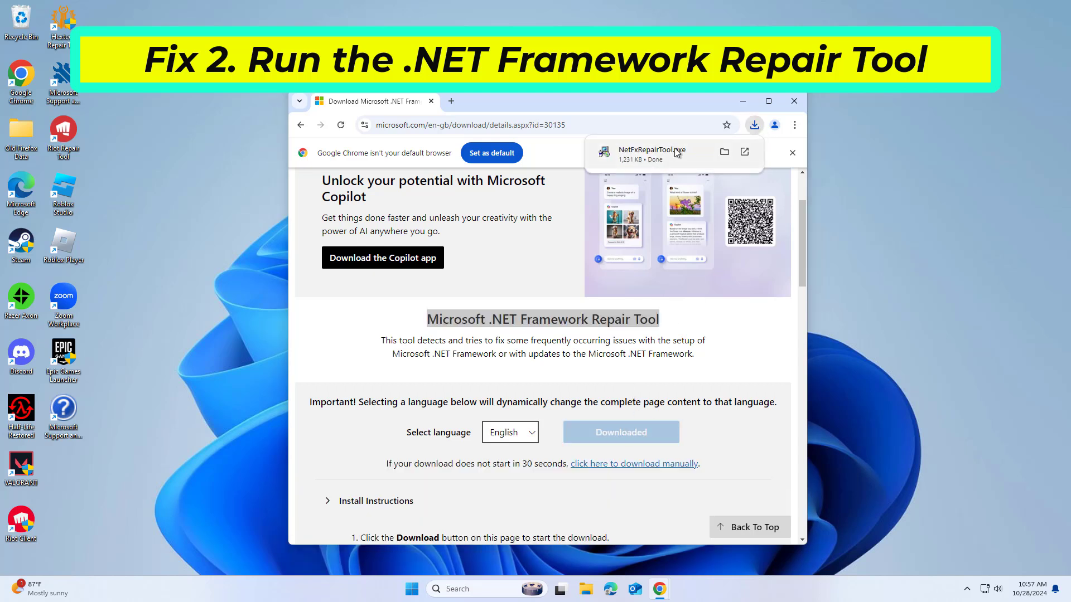
left_click(794, 101)
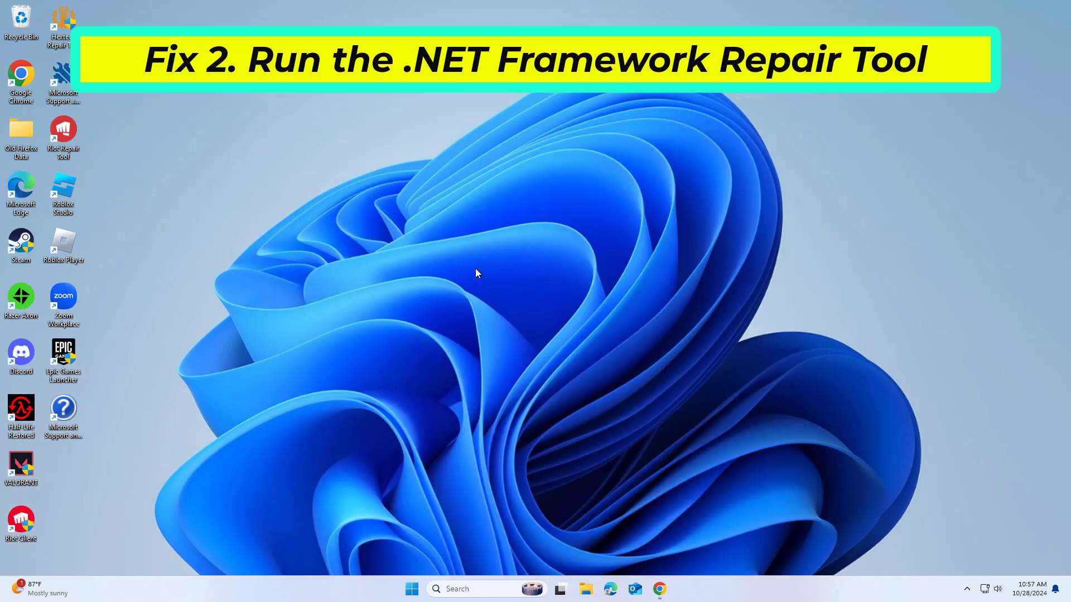
mouse_move(492, 392)
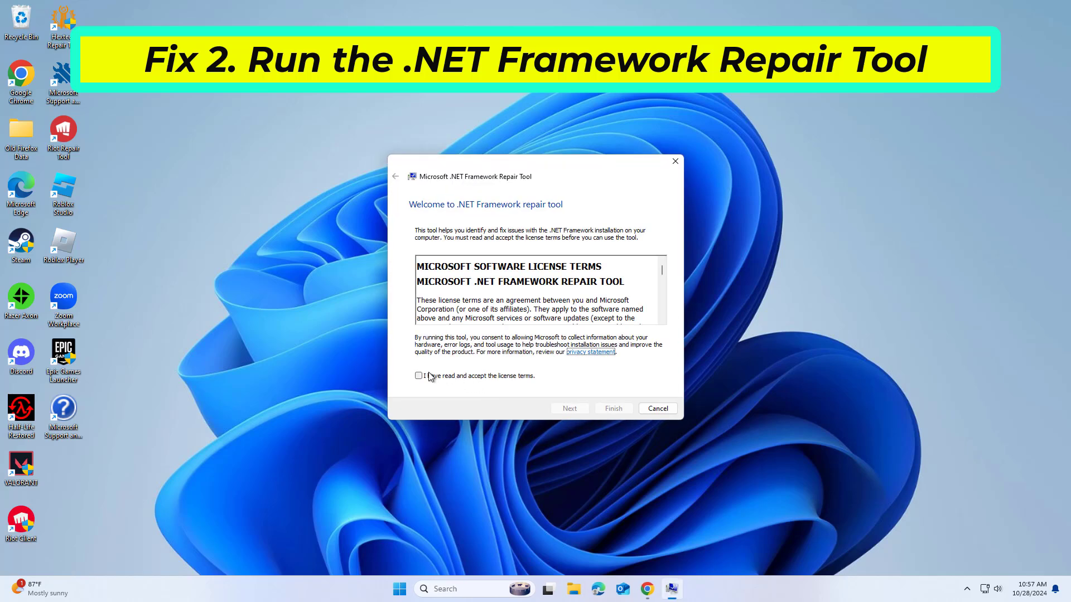
- Accept the repair tool's license, apply its recommended repairs, and finish
left_click(418, 376)
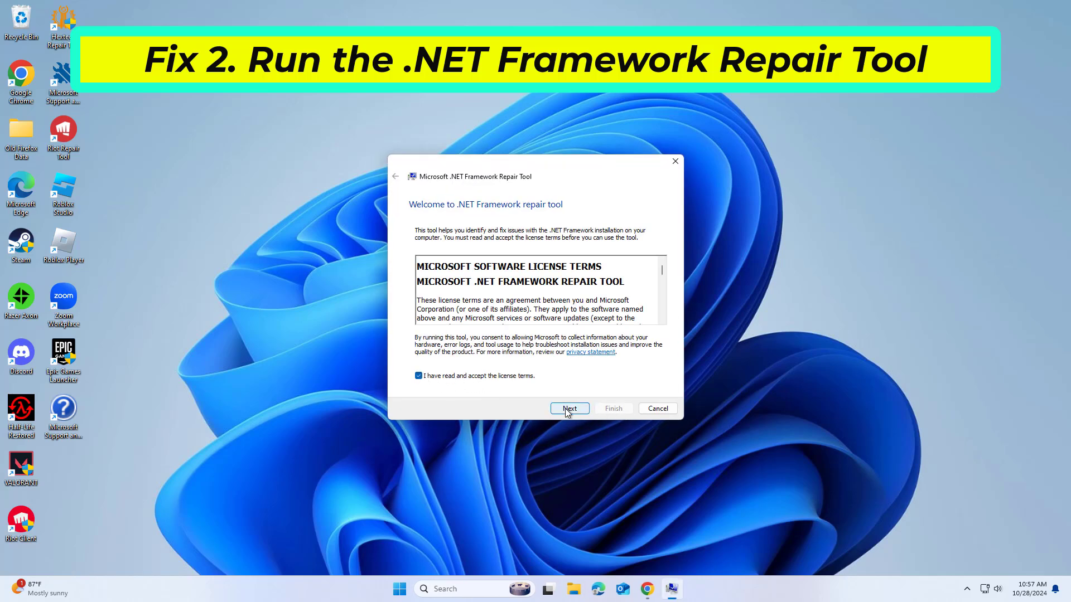
left_click(569, 408)
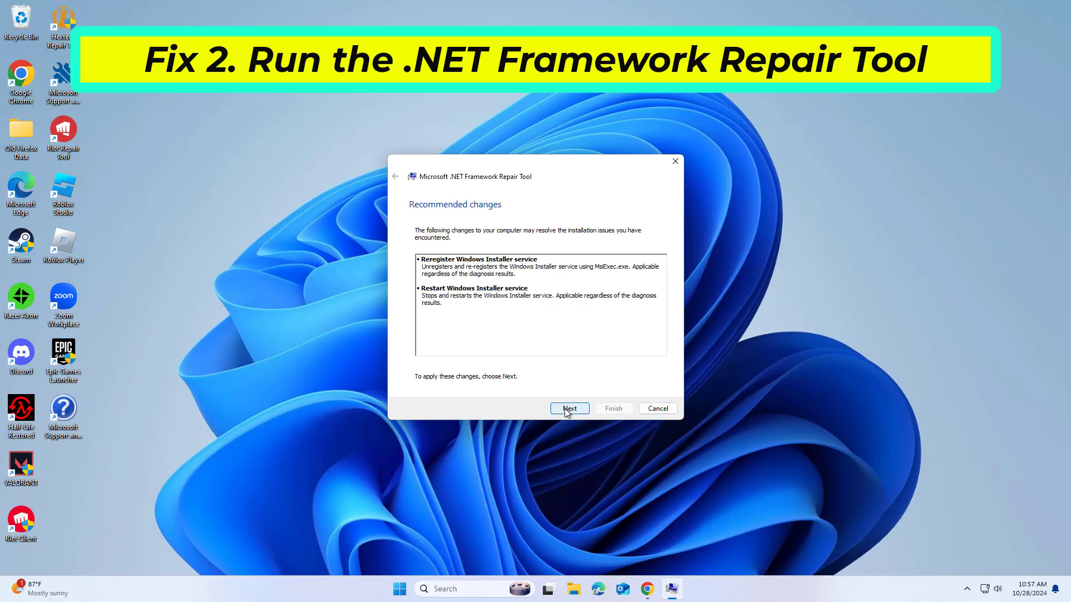
left_click(569, 408)
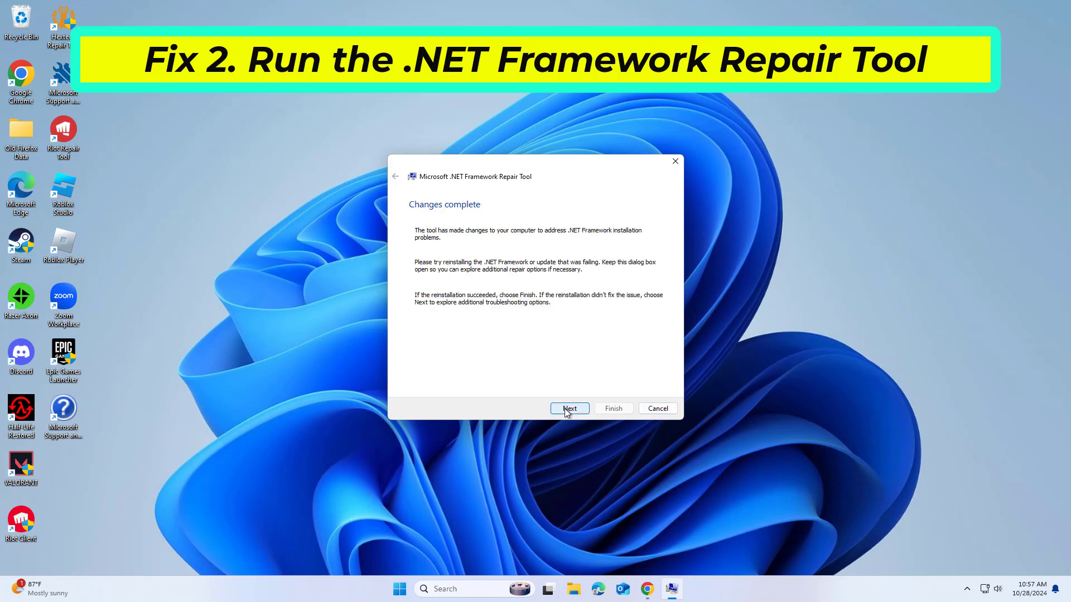
left_click(570, 408)
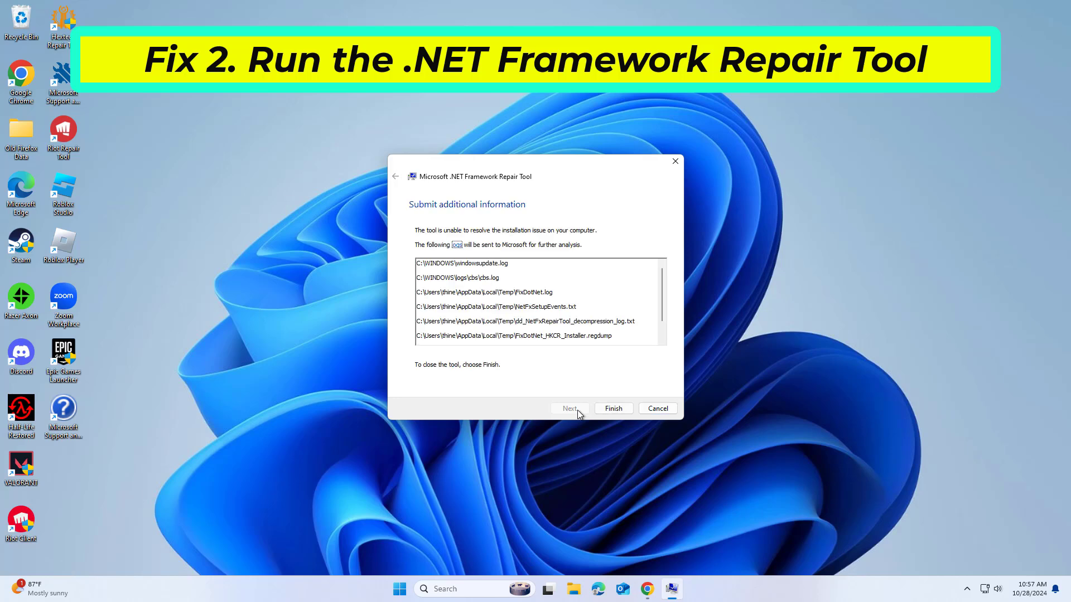
left_click(613, 408)
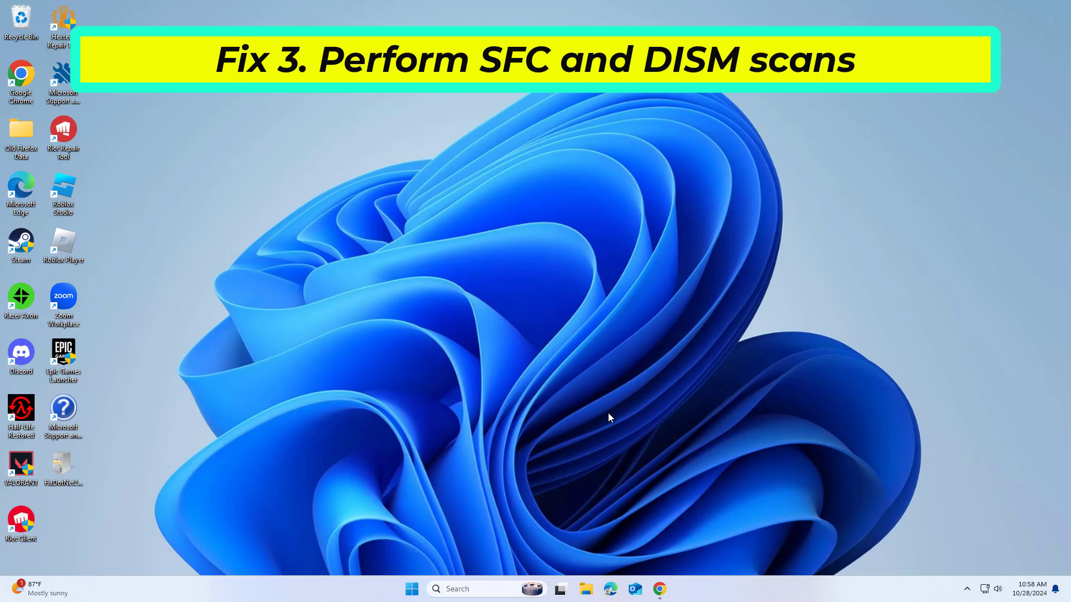
mouse_move(295, 109)
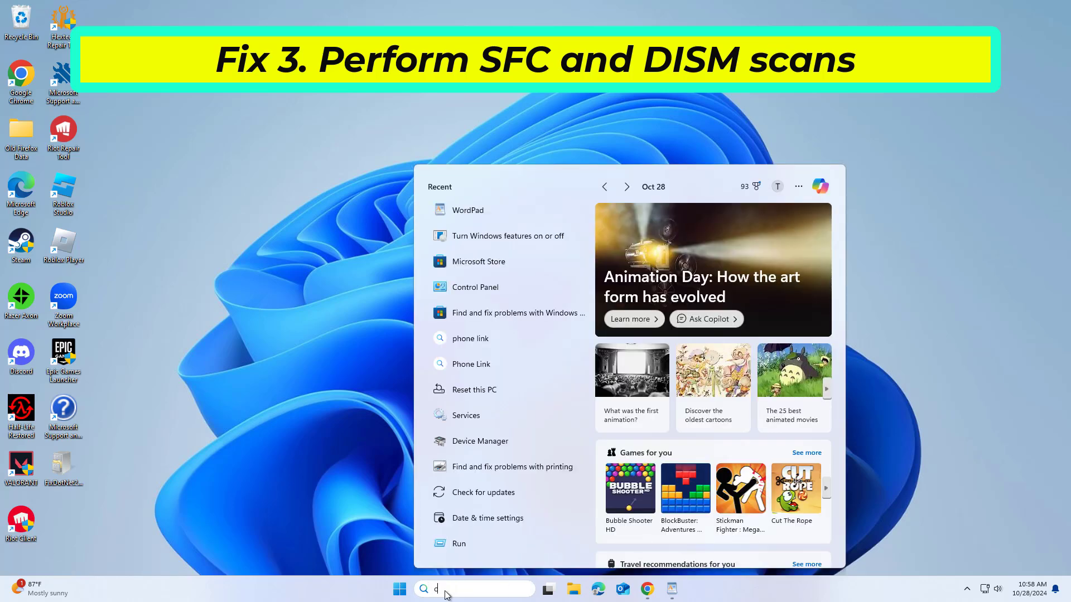
- Search for cmd and run Command Prompt as administrator
type("cmd")
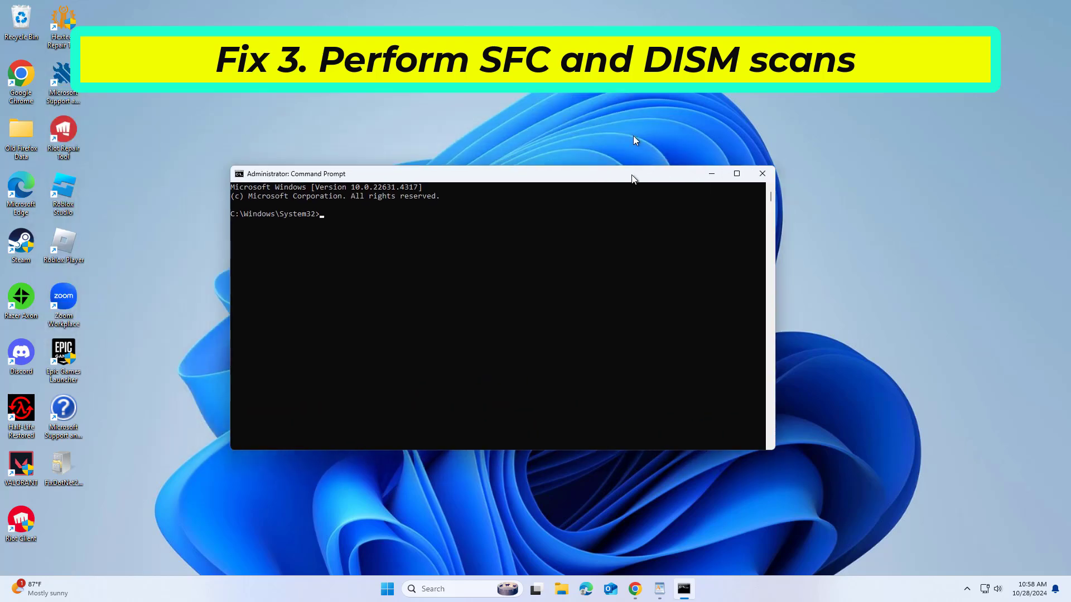
- Run sfc /scannow at the administrator prompt
type("sfc")
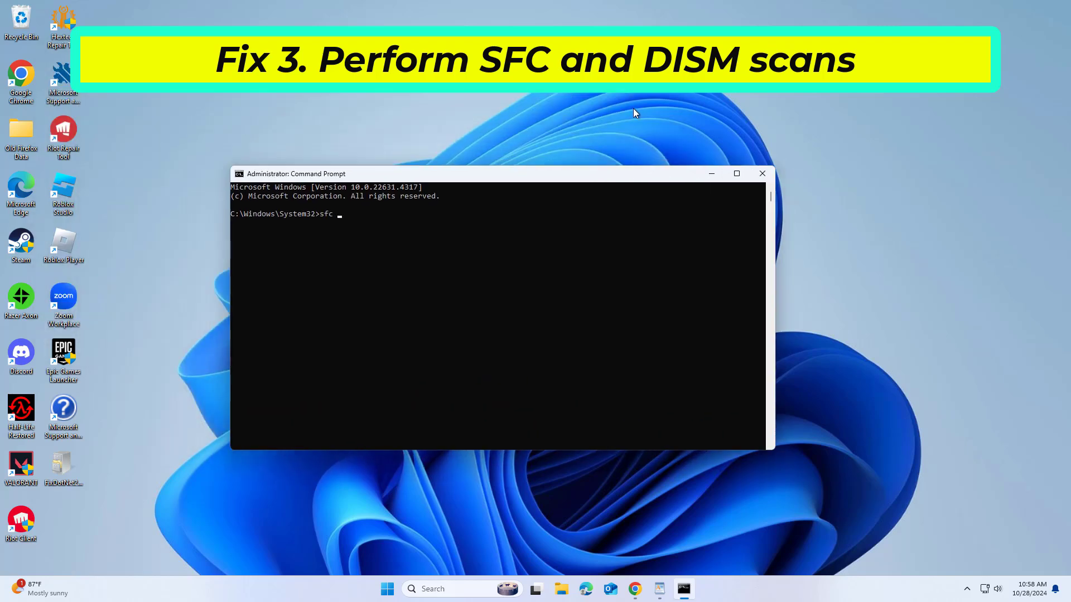
type("/scann")
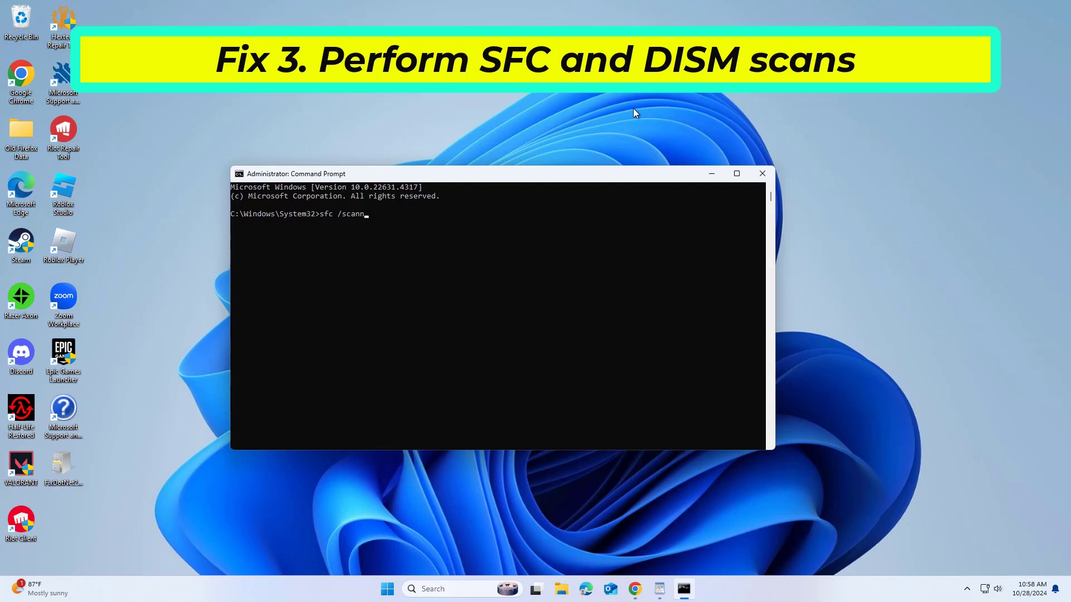
key("Enter")
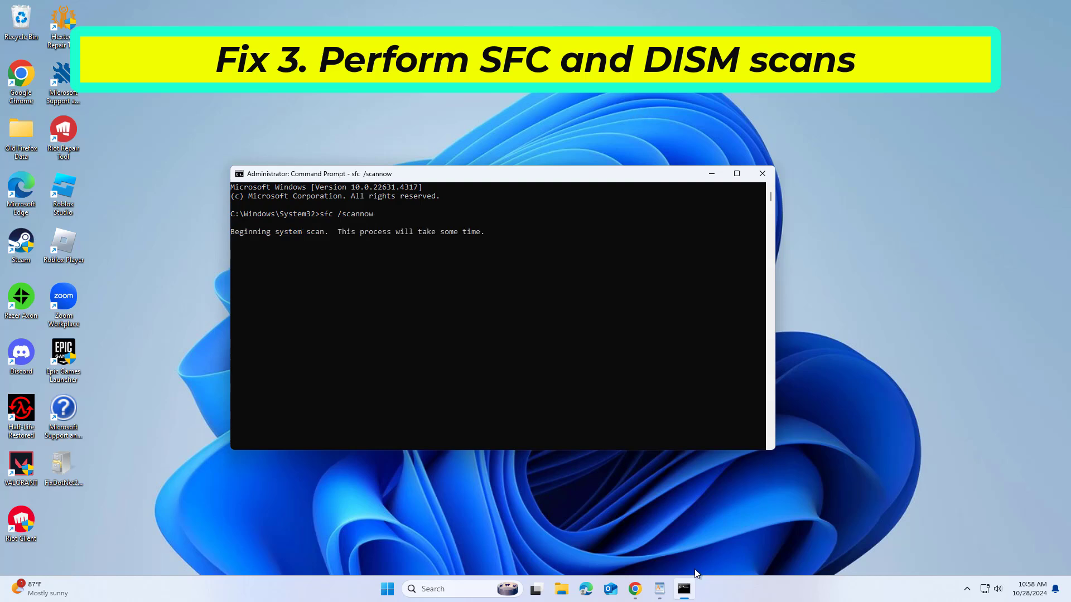